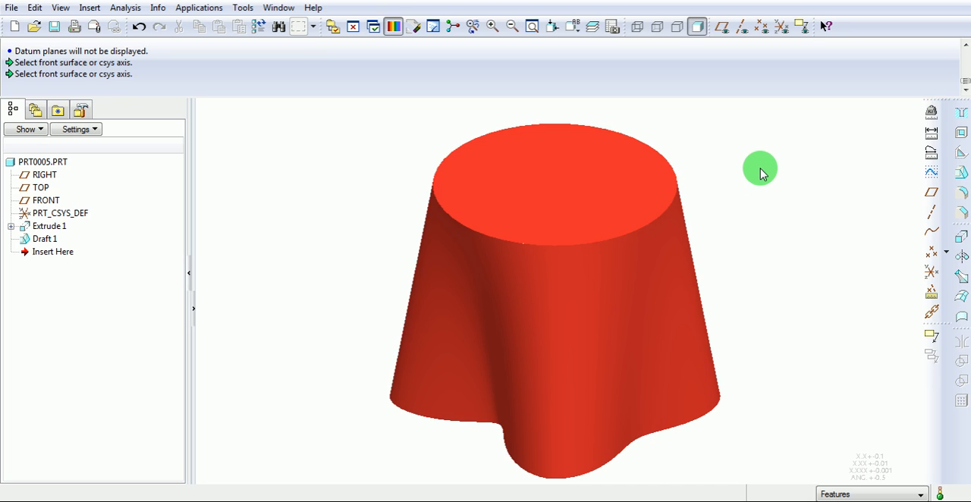
# Orbit the existing skirt model to inspect its wavy top and side, then restore standard orientation
pyautogui.click(616, 182)
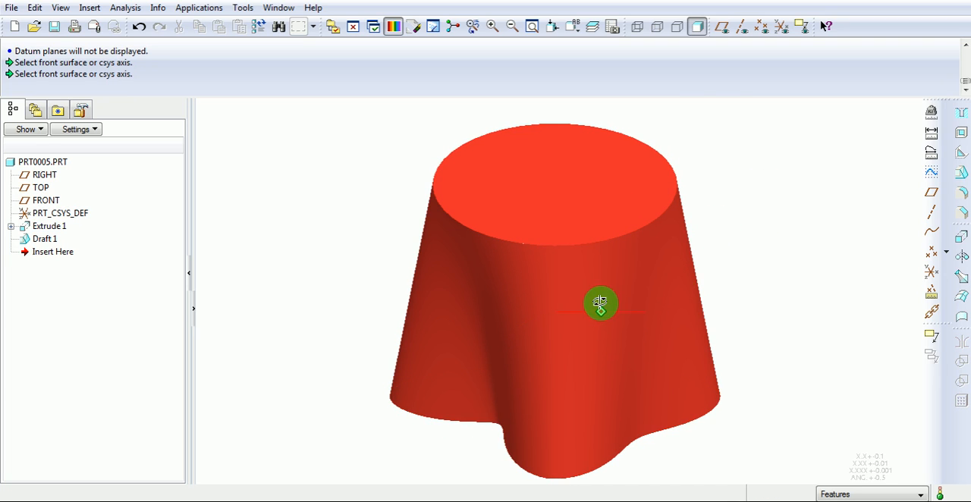
pyautogui.moveTo(599, 303); pyautogui.dragTo(593, 189)
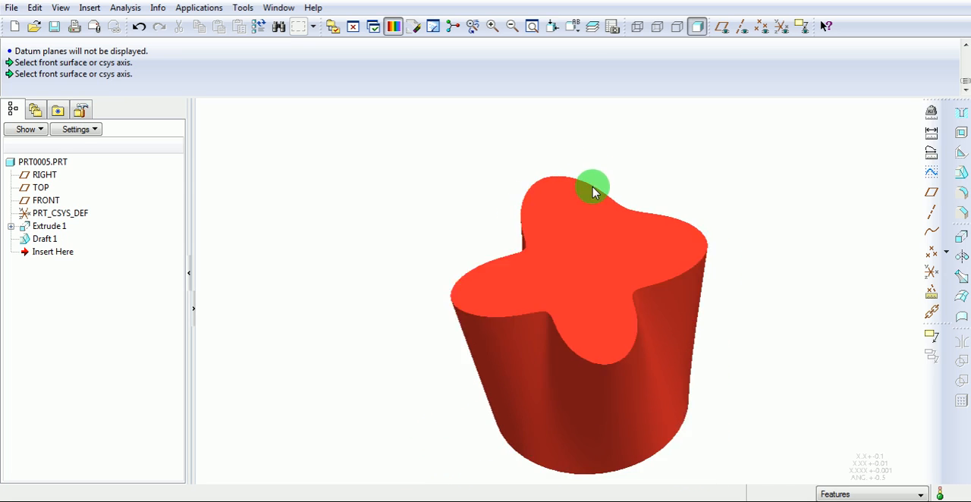
pyautogui.moveTo(592, 189); pyautogui.dragTo(588, 228)
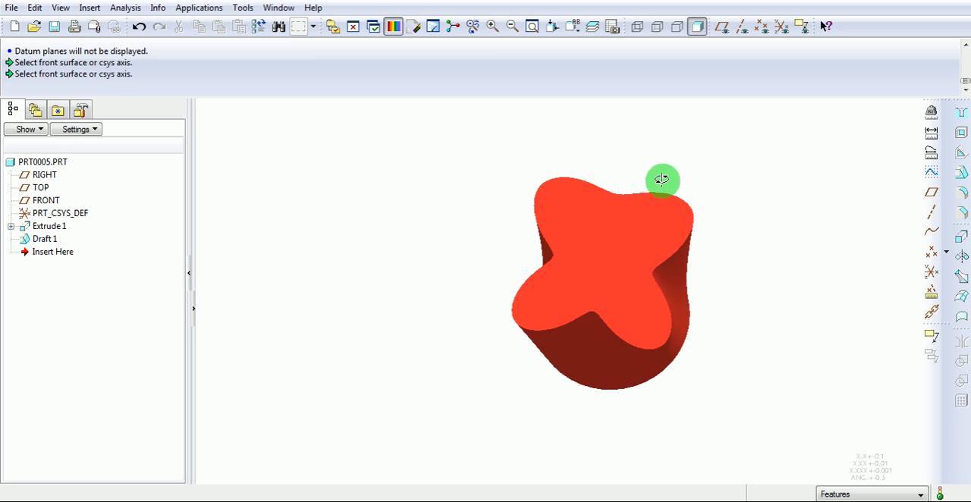
pyautogui.moveTo(662, 179); pyautogui.dragTo(563, 237)
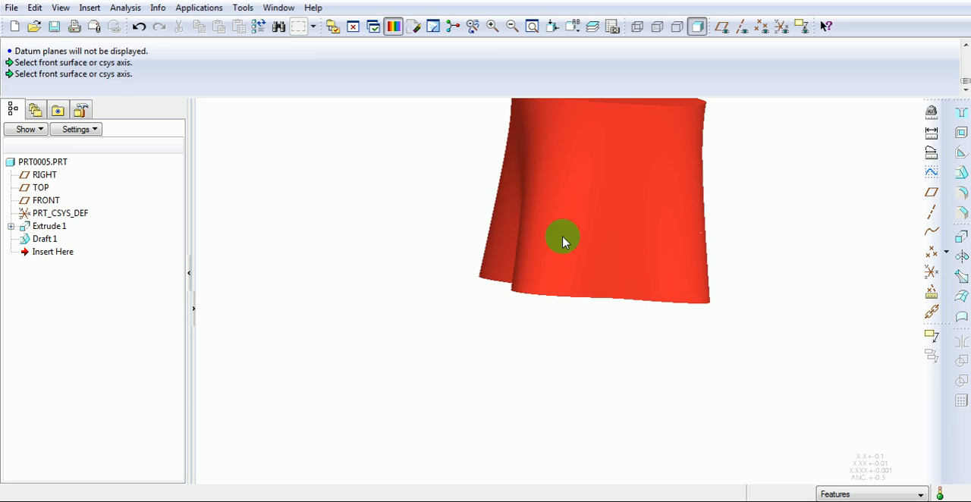
pyautogui.moveTo(561, 242); pyautogui.dragTo(619, 253)
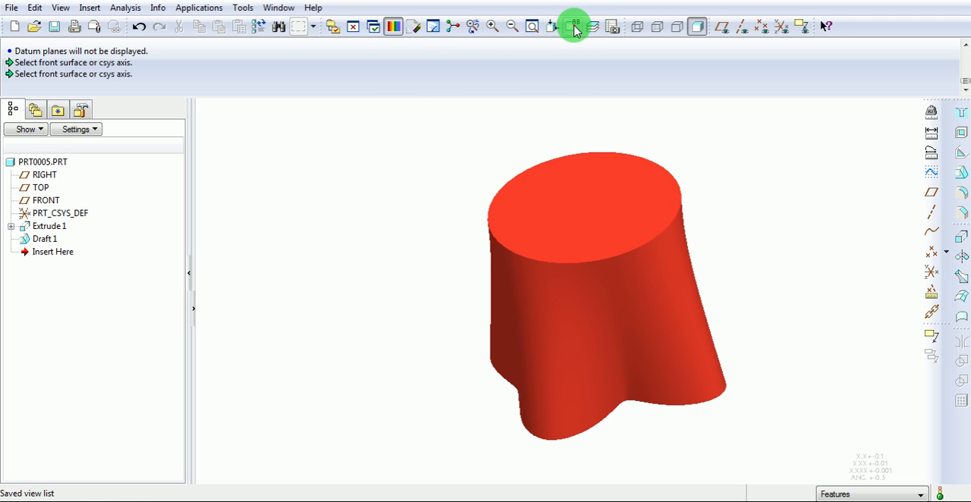
pyautogui.click(574, 27)
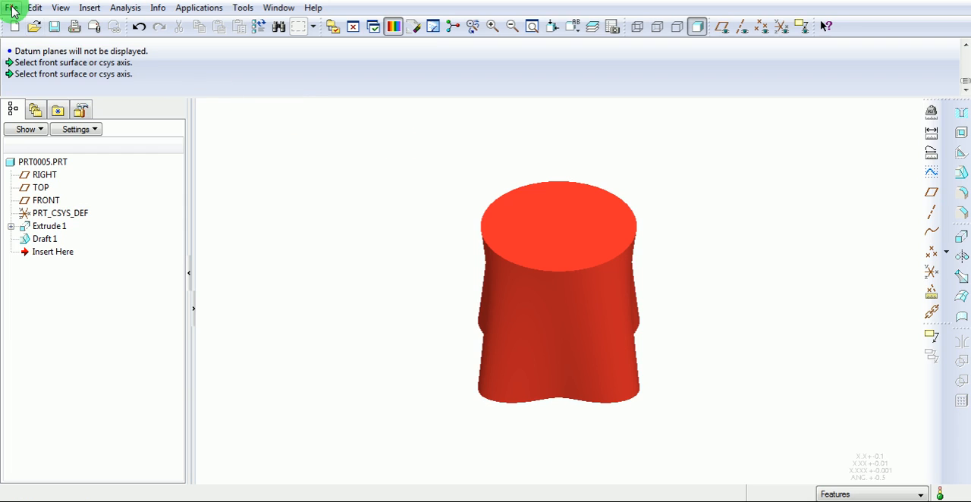
# Start a new solid part named variable-draft without the default template
pyautogui.click(14, 28)
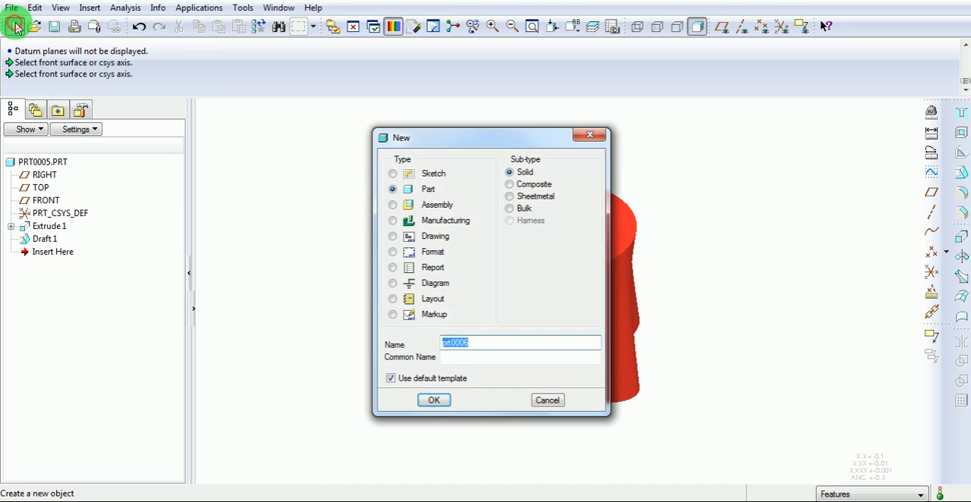
pyautogui.moveTo(489, 137); pyautogui.dragTo(395, 125)
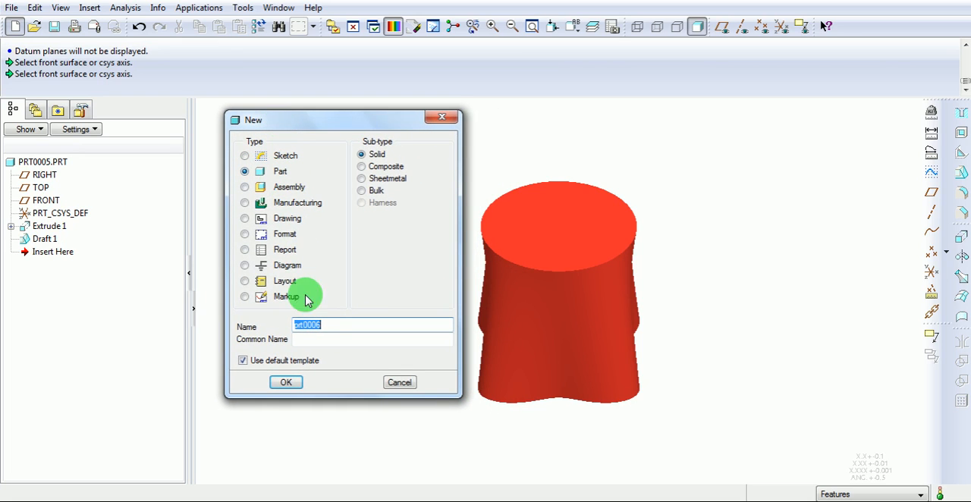
pyautogui.write('variable-draft')
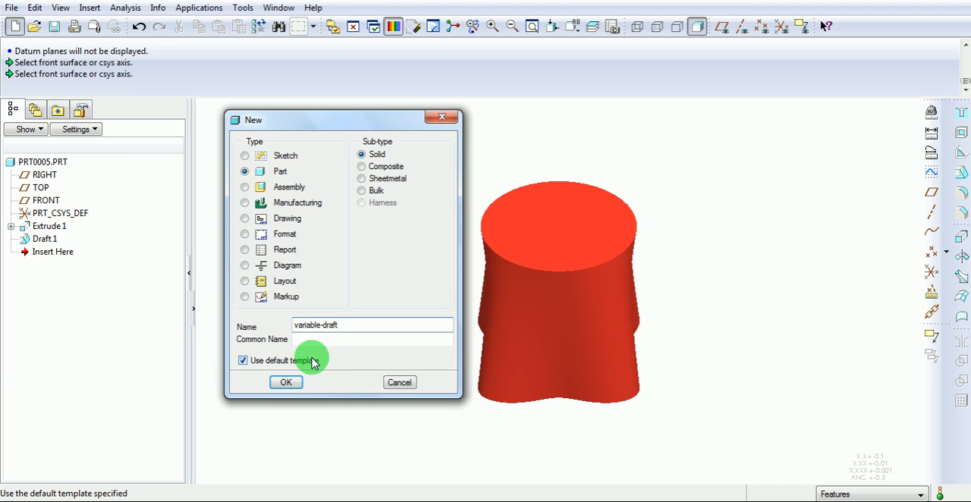
pyautogui.click(243, 361)
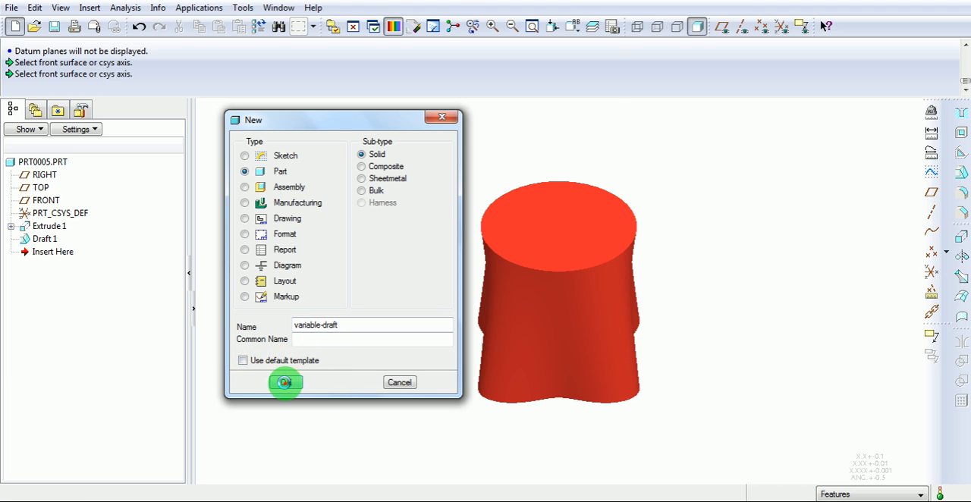
pyautogui.click(285, 383)
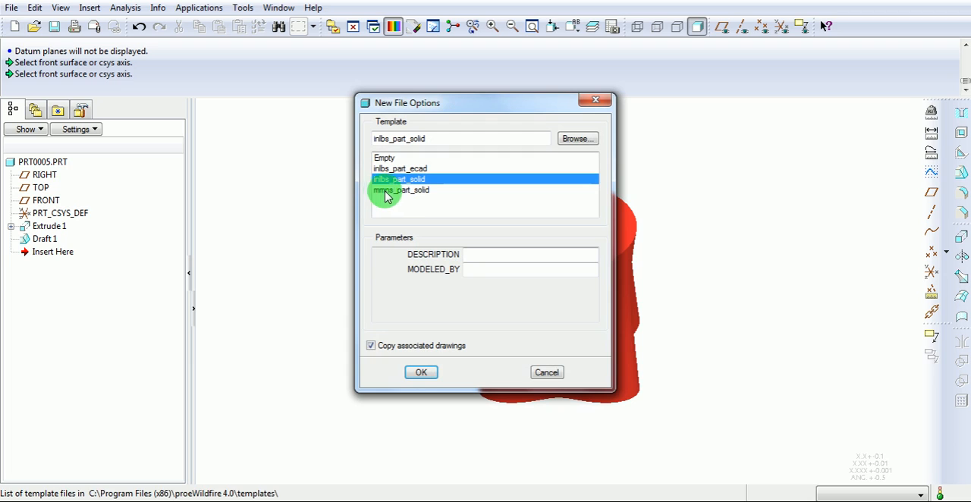
# Create the part from the mmns_part_solid template
pyautogui.click(401, 190)
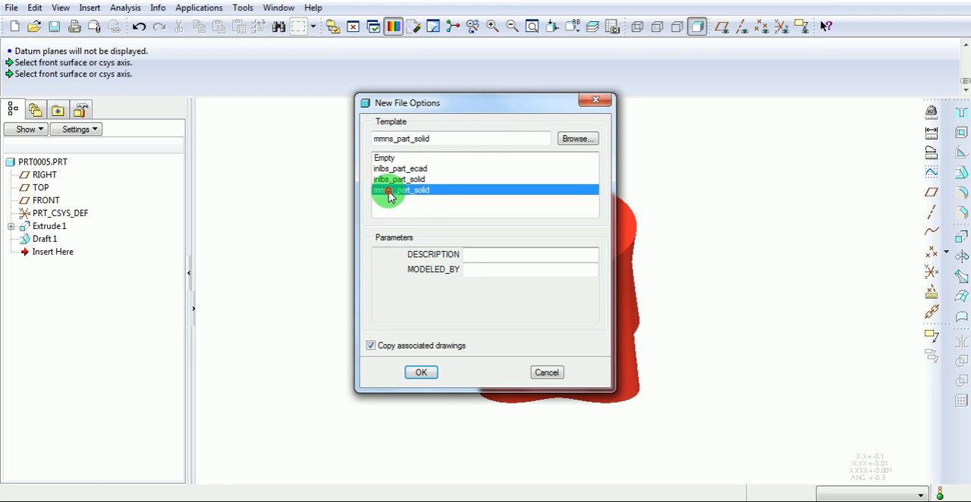
pyautogui.click(420, 372)
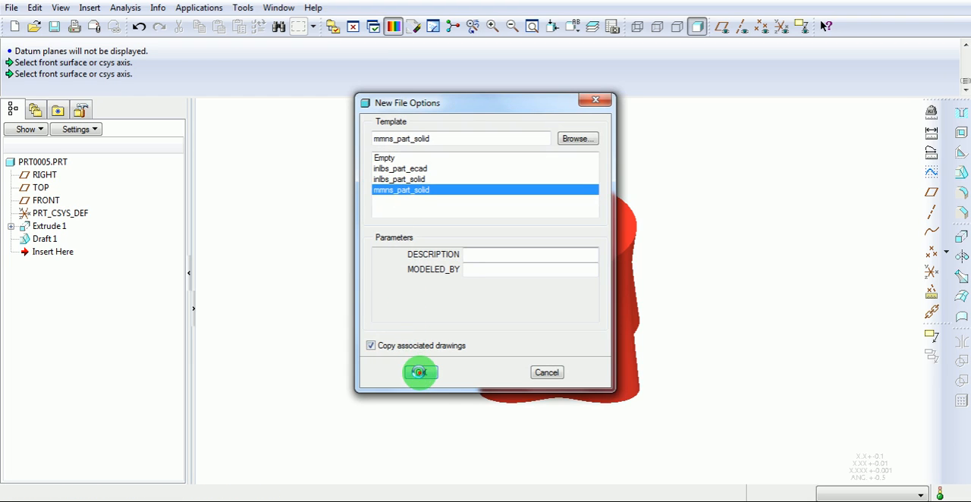
pyautogui.click(418, 371)
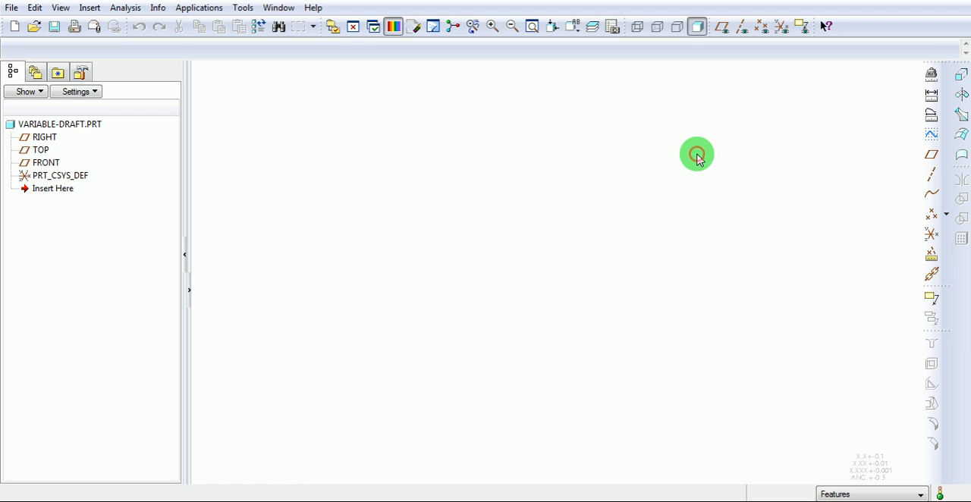
pyautogui.moveTo(719, 55)
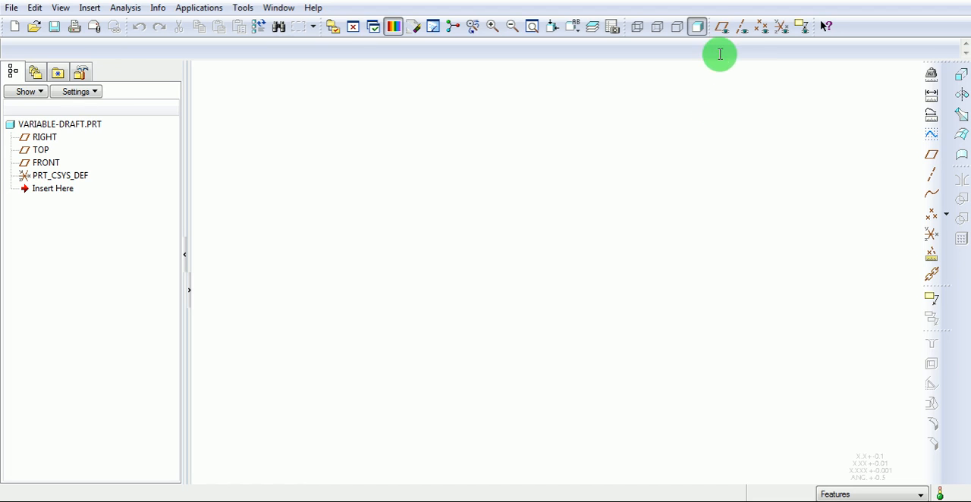
# With datum planes shown, extrude a cylinder from a sketched circle of diameter 100 and preview it in default orientation
pyautogui.click(697, 28)
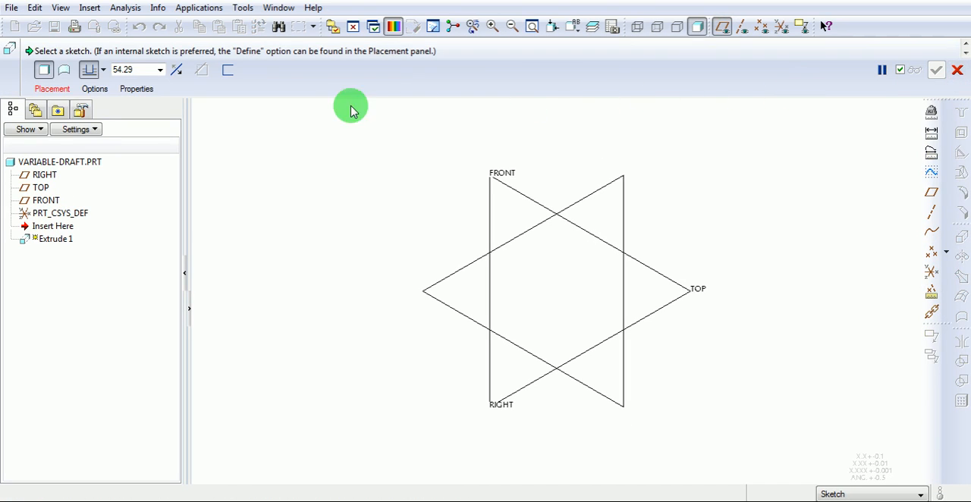
pyautogui.click(51, 88)
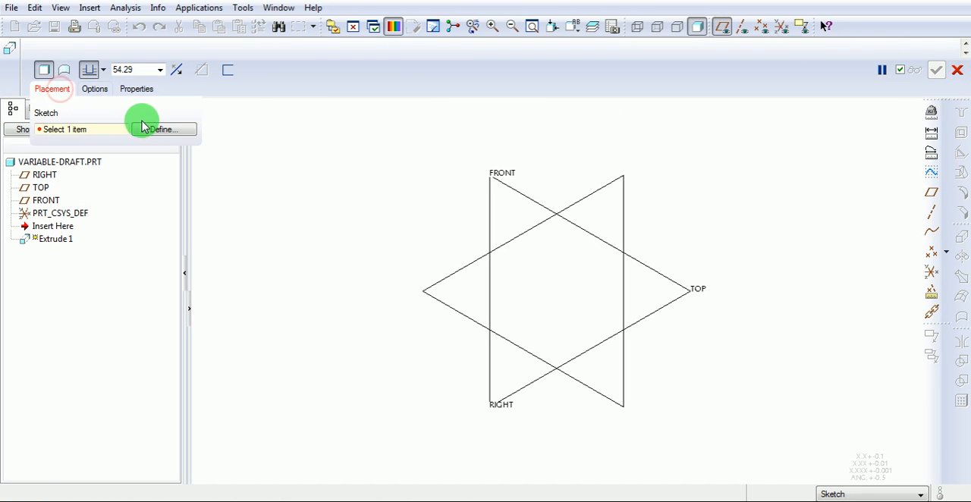
pyautogui.click(161, 129)
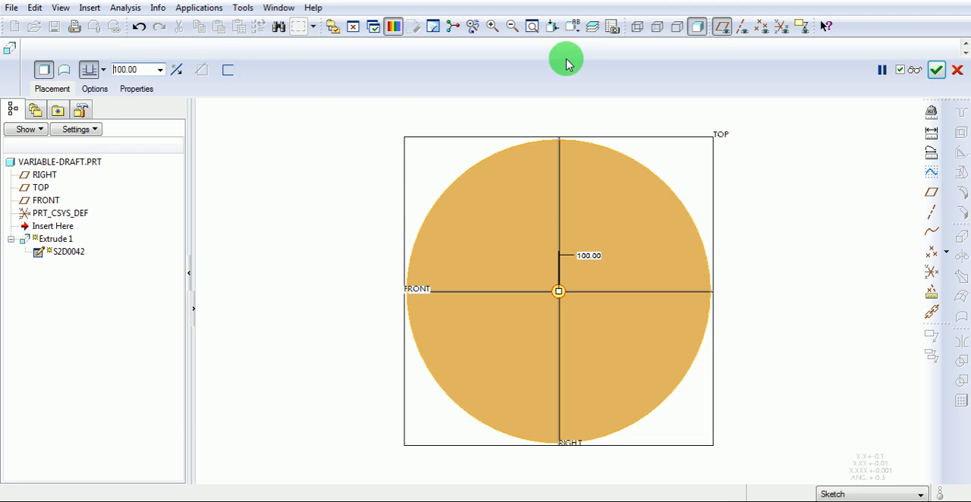
pyautogui.click(575, 26)
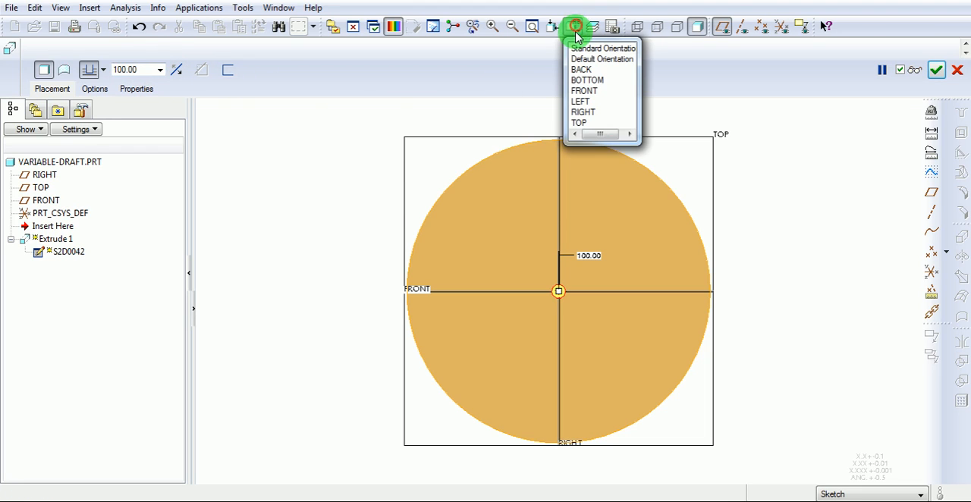
pyautogui.click(603, 48)
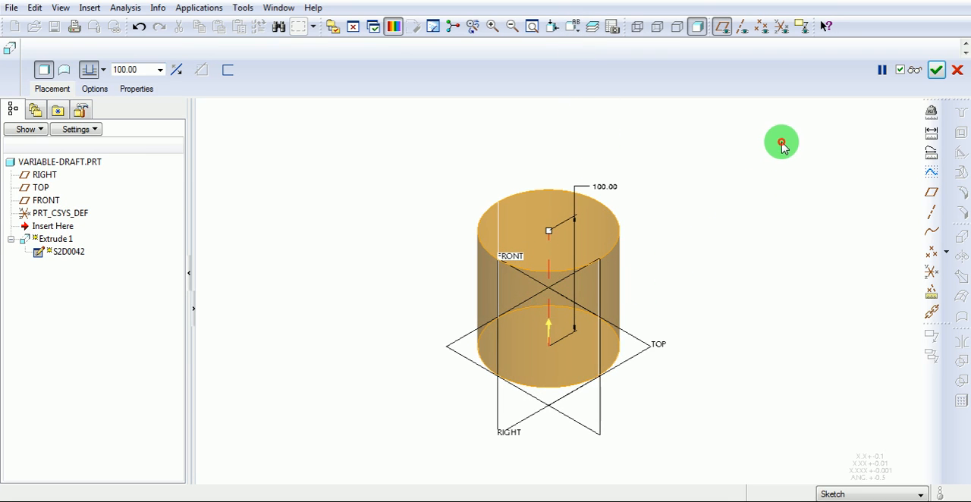
pyautogui.moveTo(894, 97)
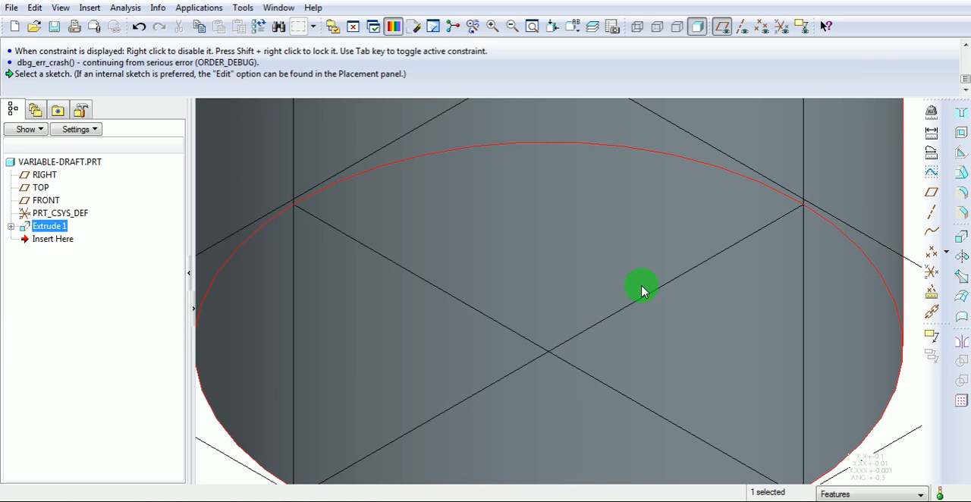
pyautogui.click(531, 26)
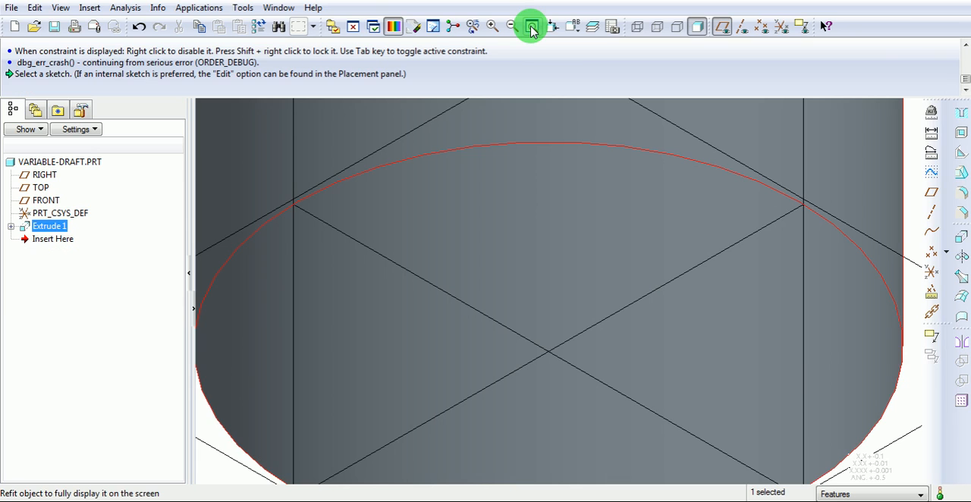
pyautogui.click(531, 28)
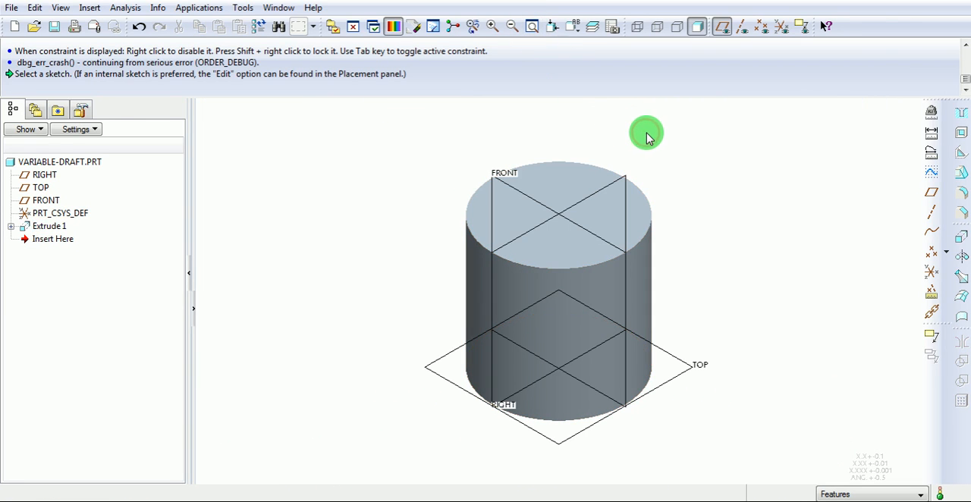
pyautogui.moveTo(491, 305)
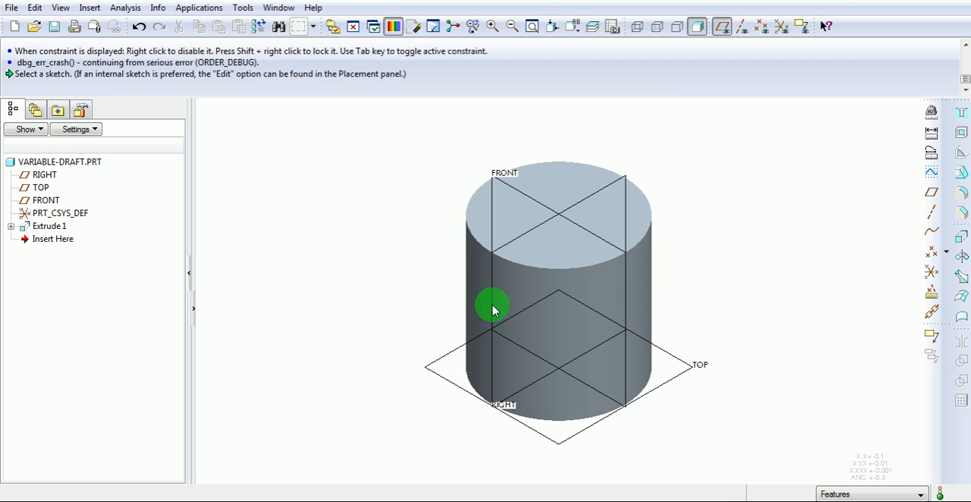
pyautogui.moveTo(664, 250)
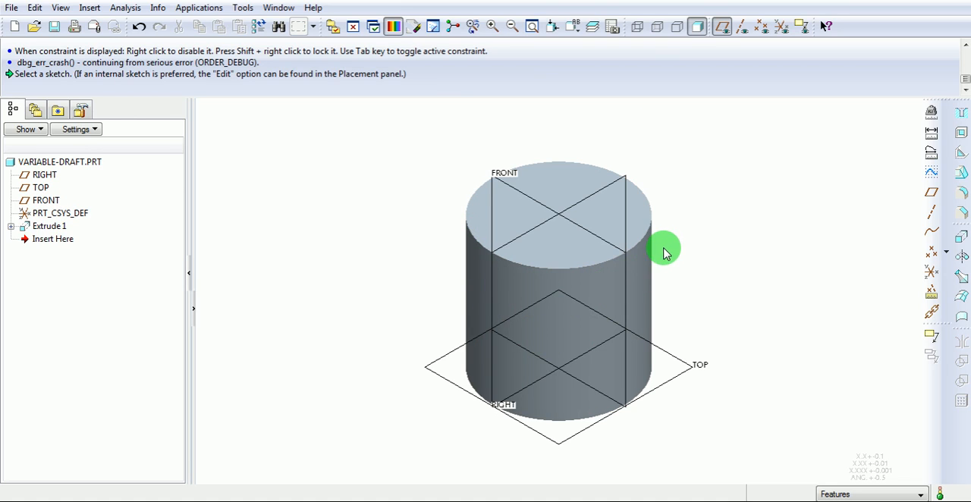
pyautogui.moveTo(720, 58)
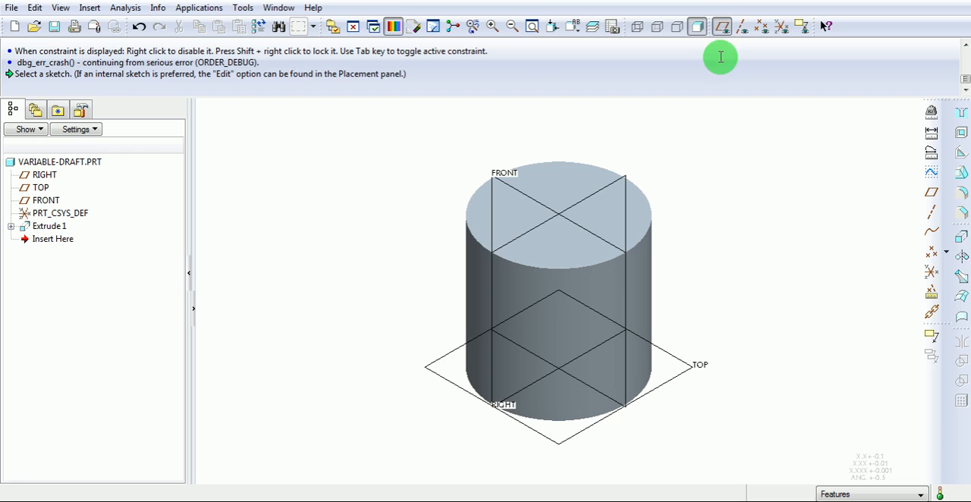
# Start a draft on the cylinder's side surface and activate the Draft hinges collector
pyautogui.click(719, 28)
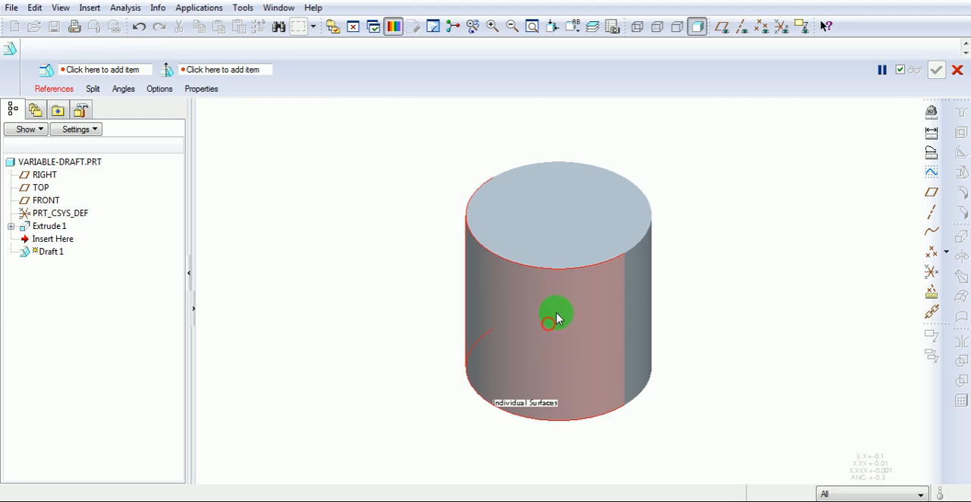
pyautogui.moveTo(645, 296)
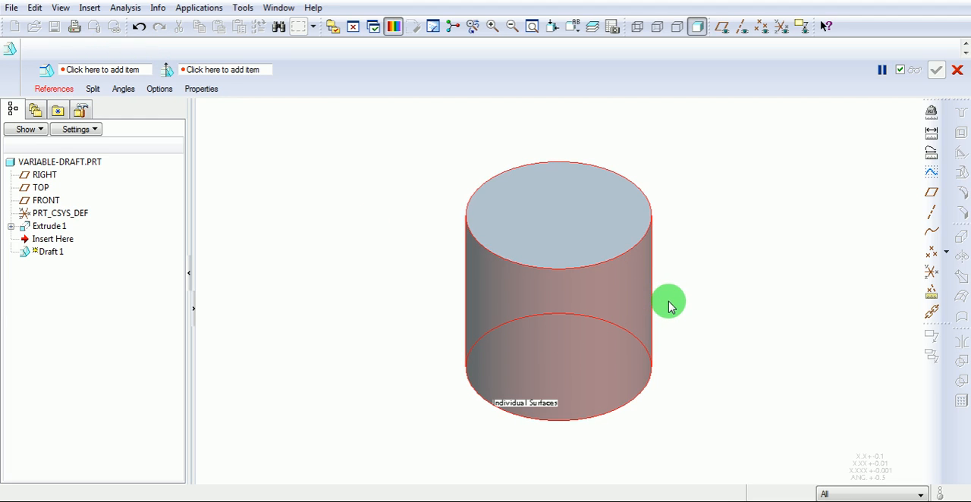
pyautogui.click(54, 88)
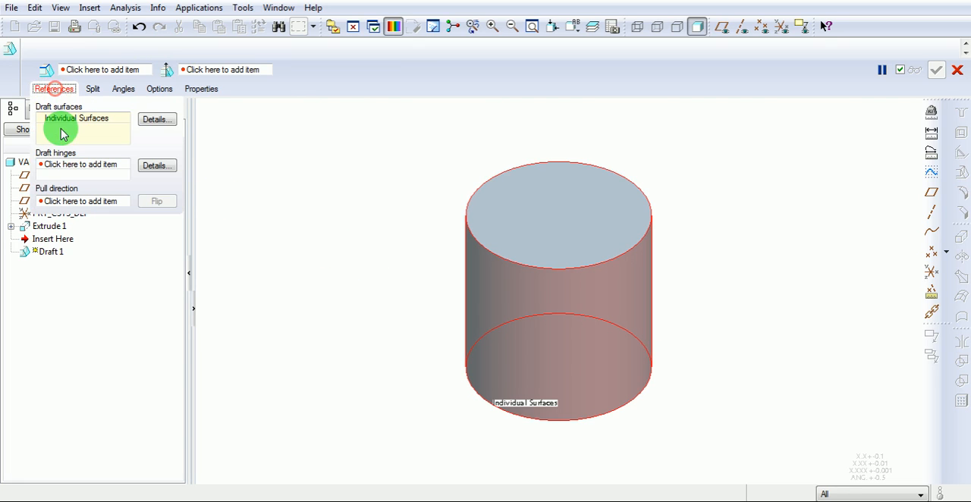
pyautogui.click(79, 164)
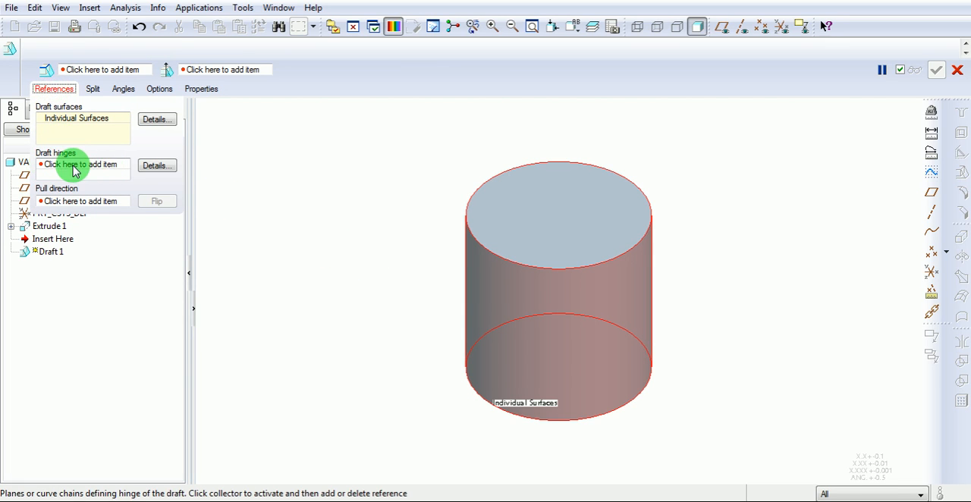
# Hinge the draft on the cylinder's top face and show its angle settings
pyautogui.click(82, 163)
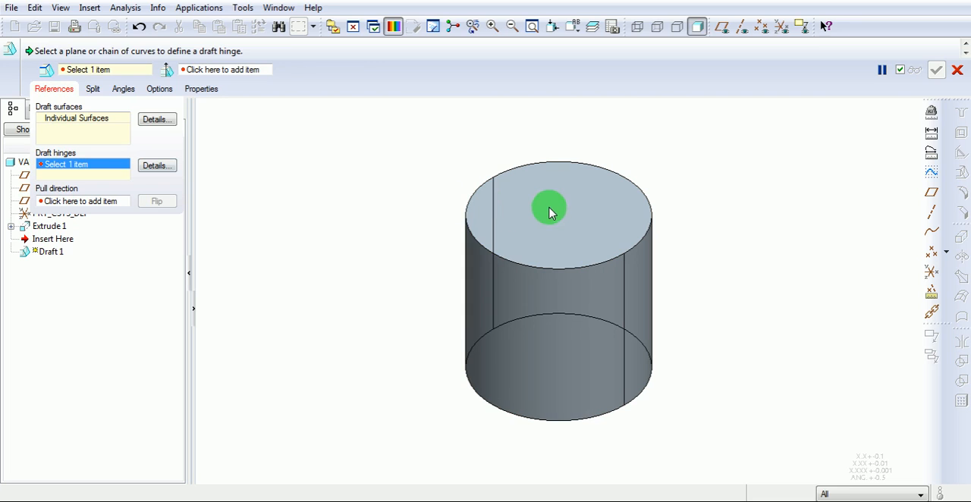
pyautogui.click(549, 209)
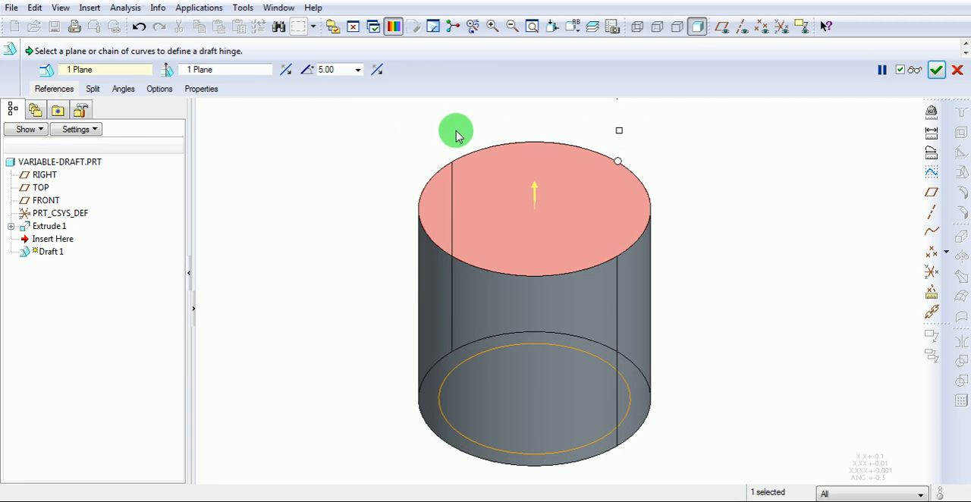
pyautogui.click(123, 88)
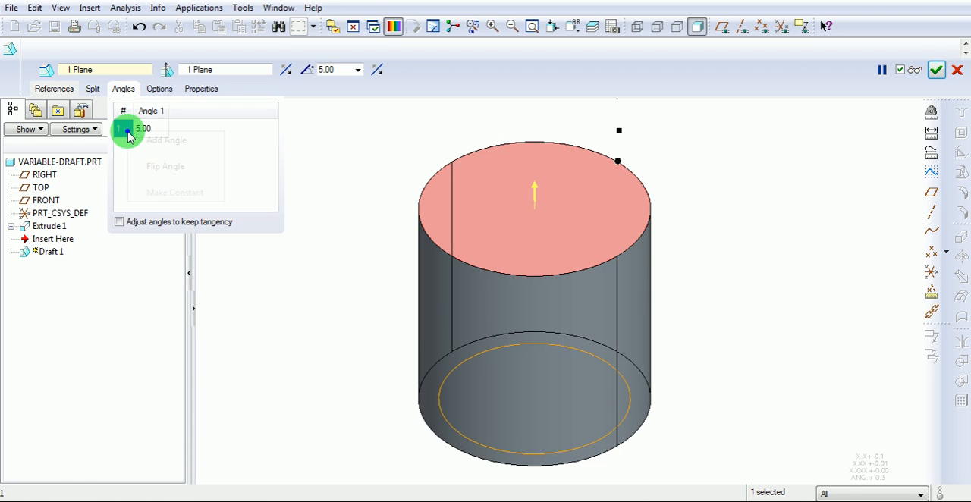
# Add three more 5° draft angle points and slide them along the top edge, one to location 0.25
pyautogui.click(534, 145)
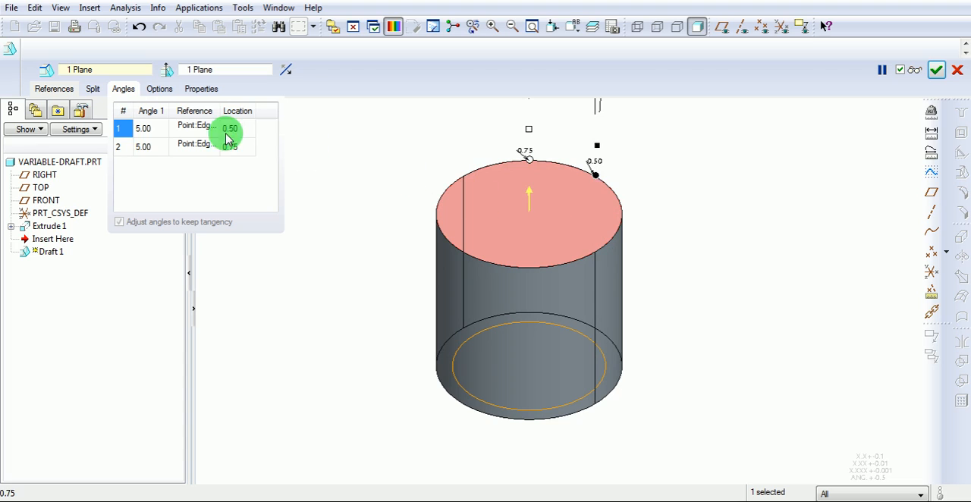
pyautogui.rightClick(124, 146)
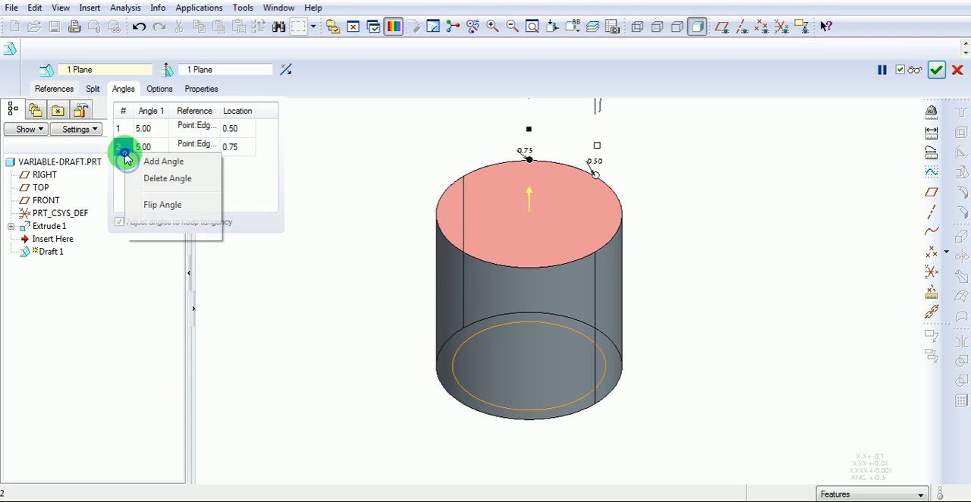
pyautogui.click(163, 161)
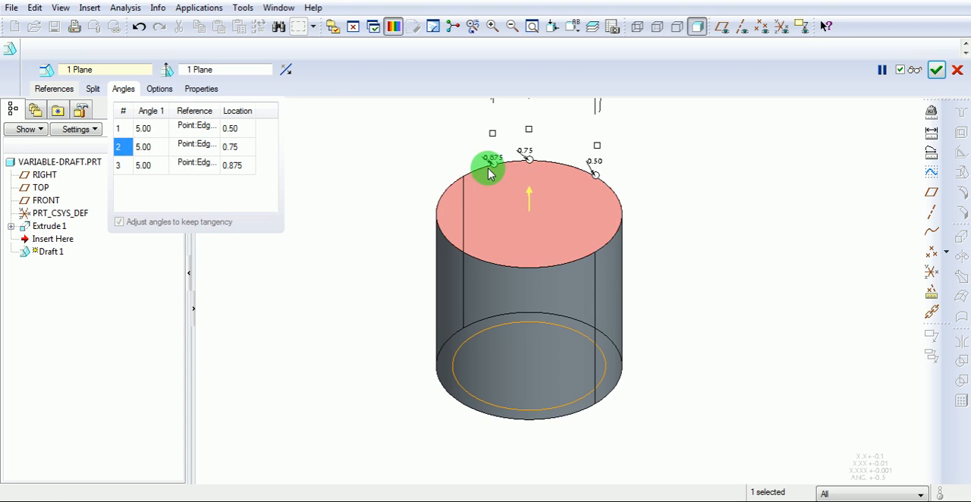
pyautogui.moveTo(488, 168); pyautogui.dragTo(483, 167)
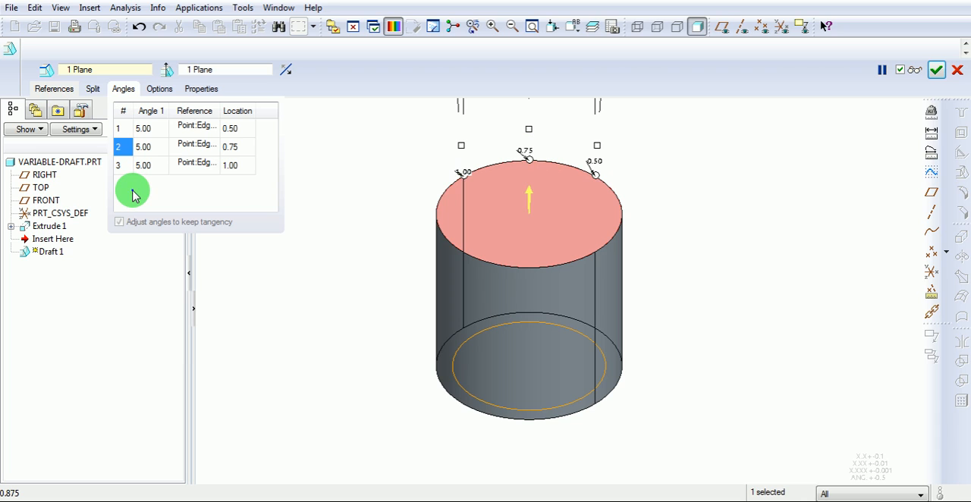
pyautogui.rightClick(142, 165)
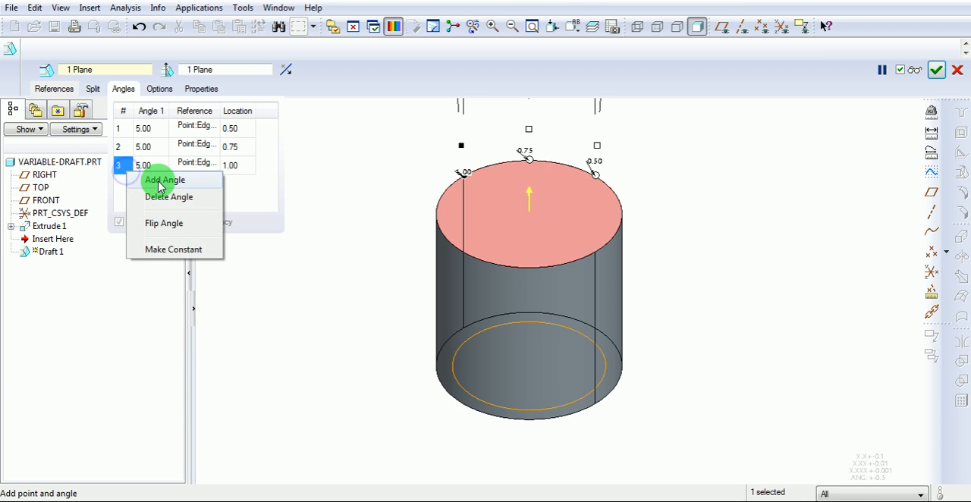
pyautogui.click(164, 179)
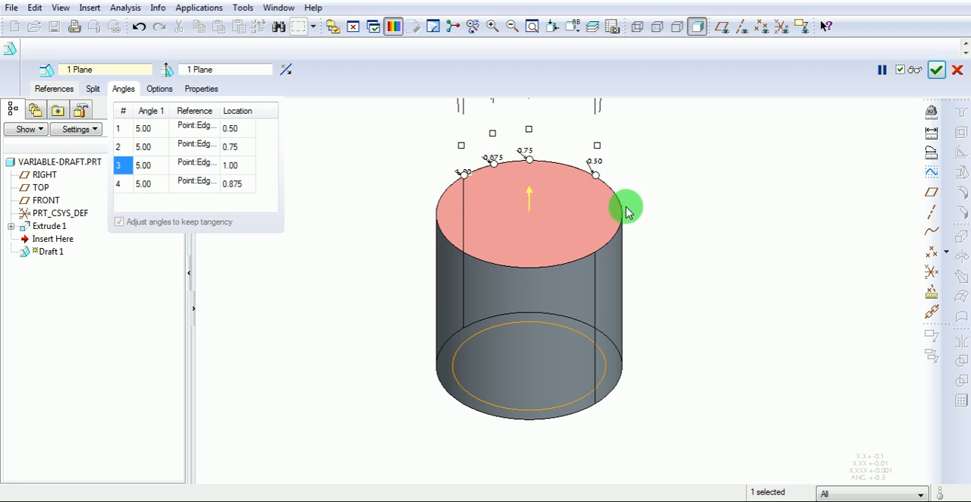
pyautogui.moveTo(622, 226)
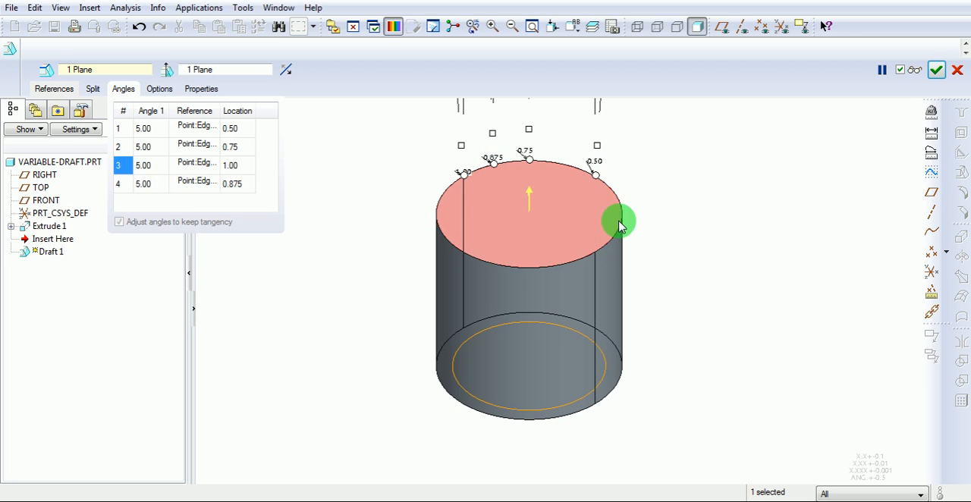
pyautogui.moveTo(621, 225); pyautogui.dragTo(545, 161)
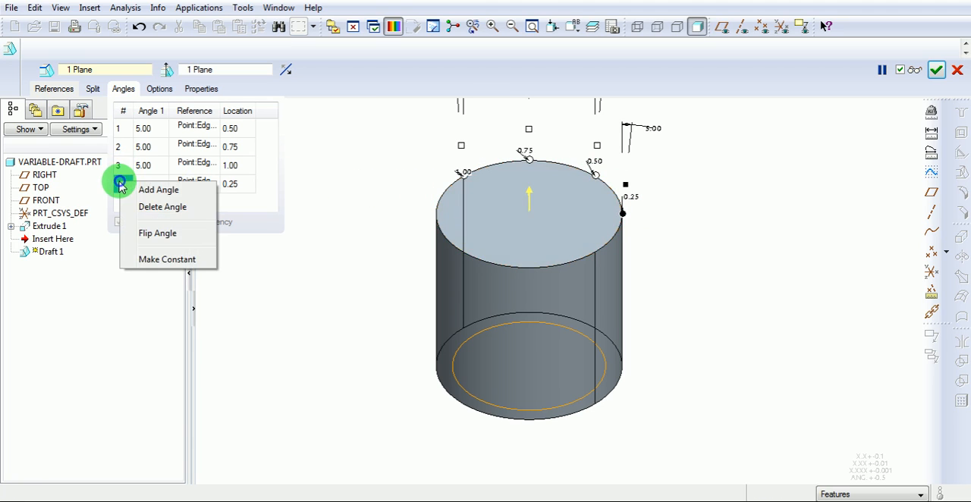
# Add fifth and sixth 5° angle points, position them around the top edge, and inspect the draft points
pyautogui.click(158, 190)
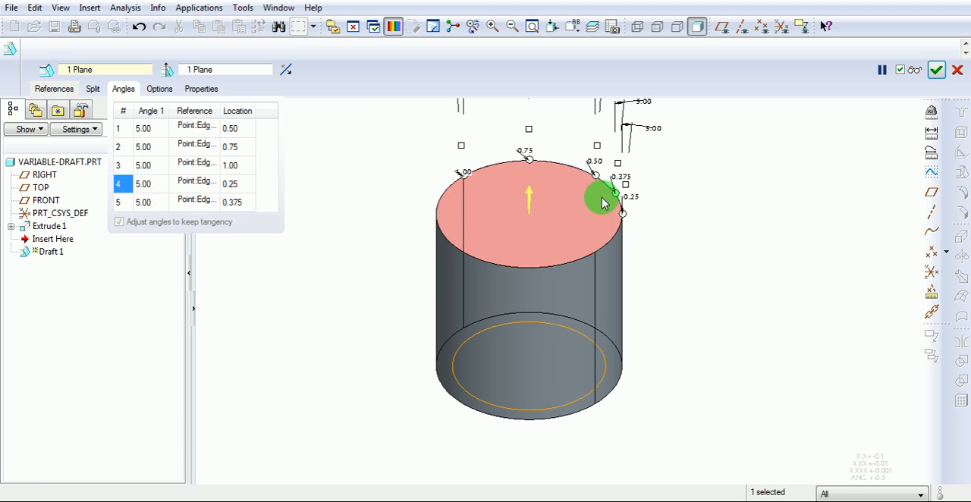
pyautogui.moveTo(601, 204); pyautogui.dragTo(607, 241)
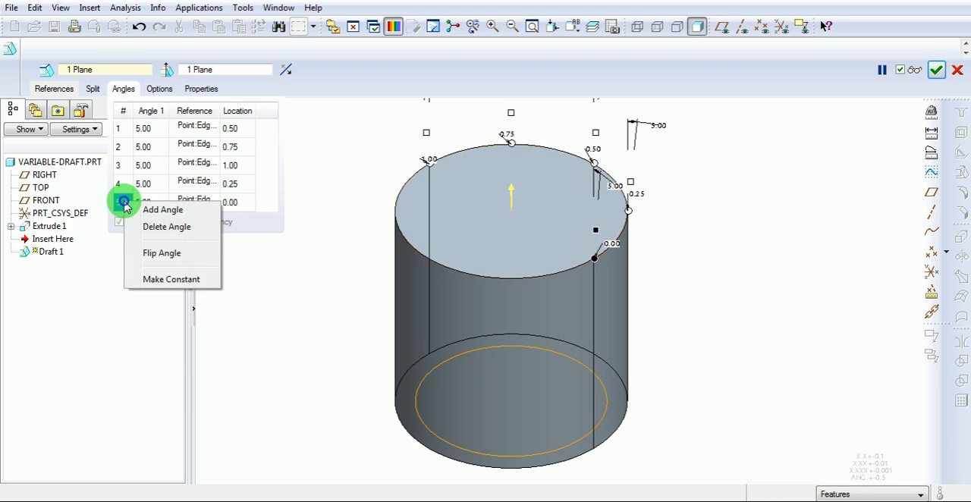
pyautogui.click(163, 209)
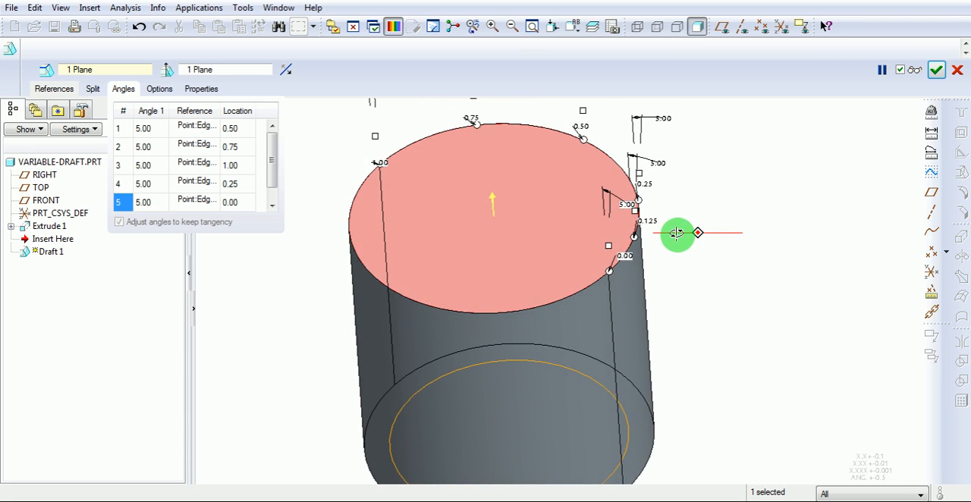
pyautogui.moveTo(675, 234); pyautogui.dragTo(595, 285)
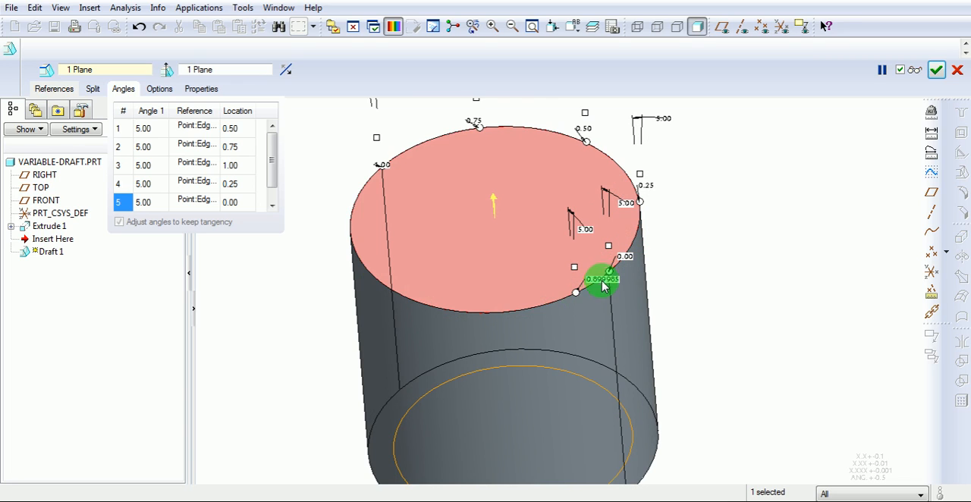
pyautogui.doubleClick(601, 279)
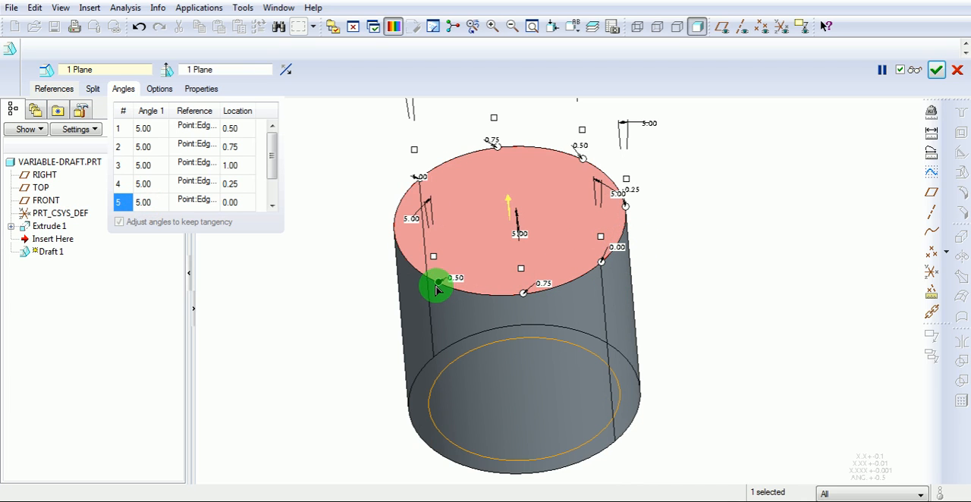
pyautogui.moveTo(437, 288); pyautogui.dragTo(334, 295)
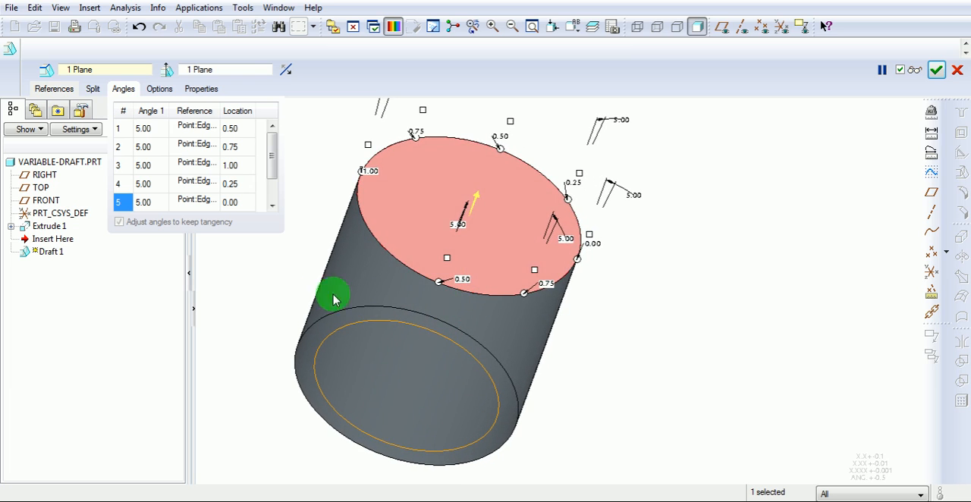
pyautogui.rightClick(125, 202)
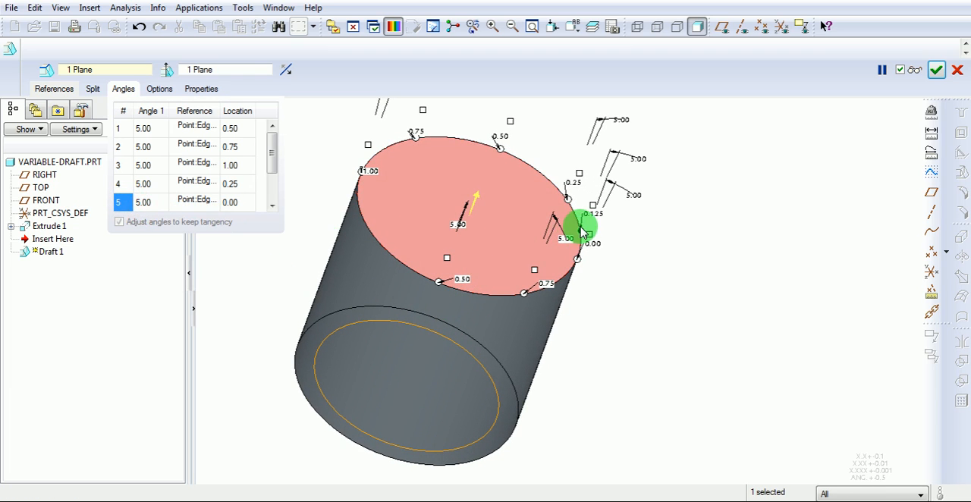
pyautogui.moveTo(579, 228); pyautogui.dragTo(391, 258)
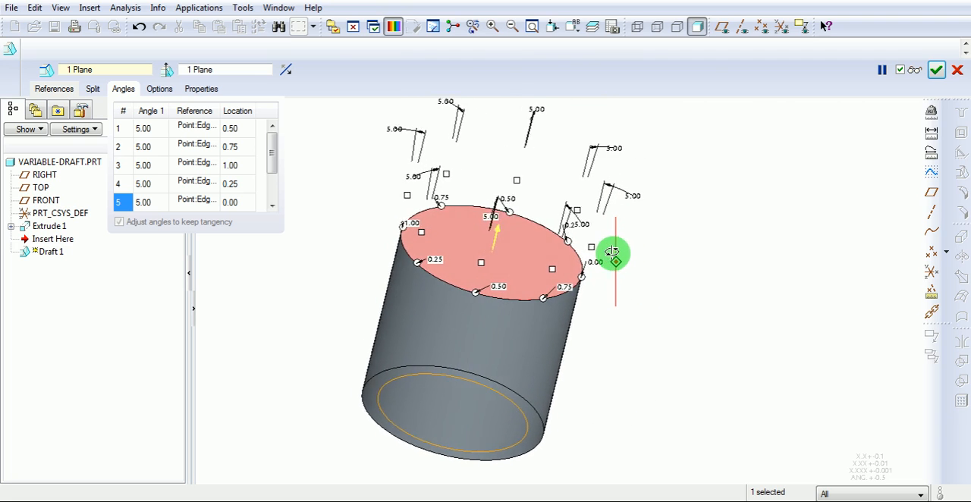
# In standard orientation, raise the remaining 5° draft angle values to 10° so the sides flare outward
pyautogui.click(573, 27)
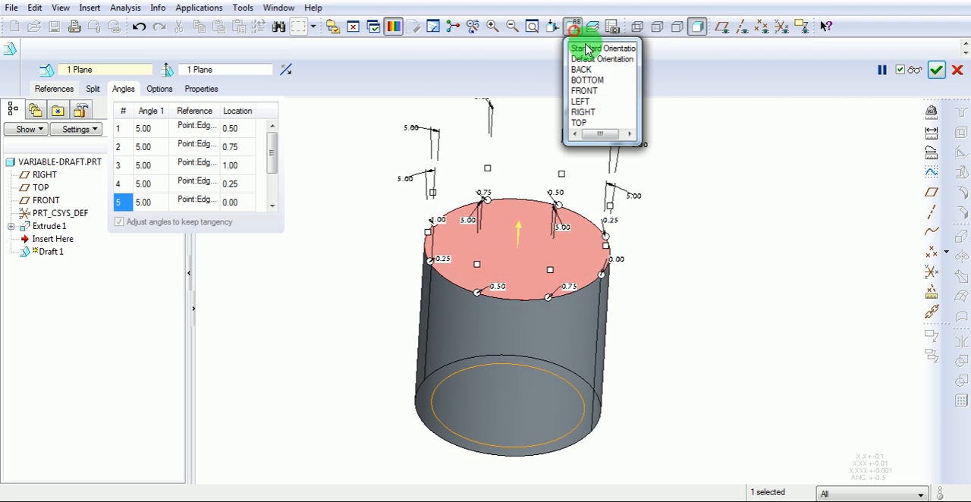
pyautogui.click(602, 49)
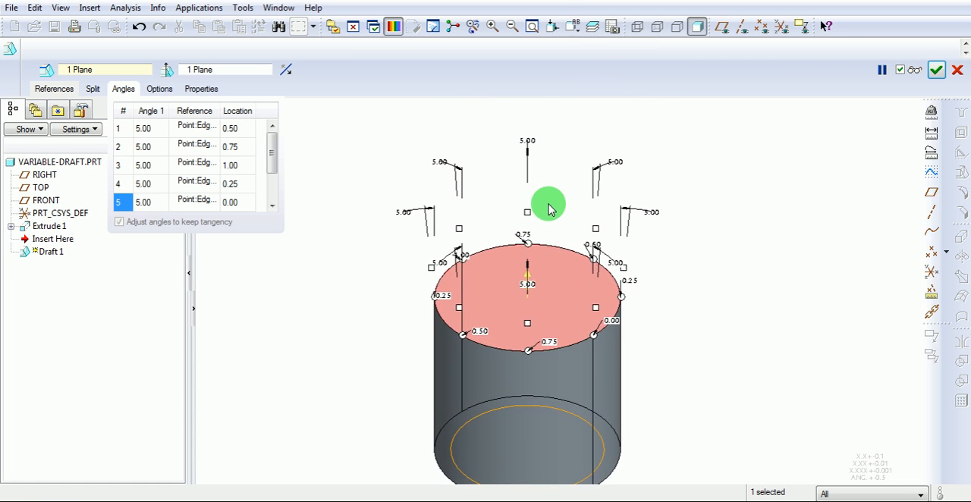
pyautogui.moveTo(659, 296)
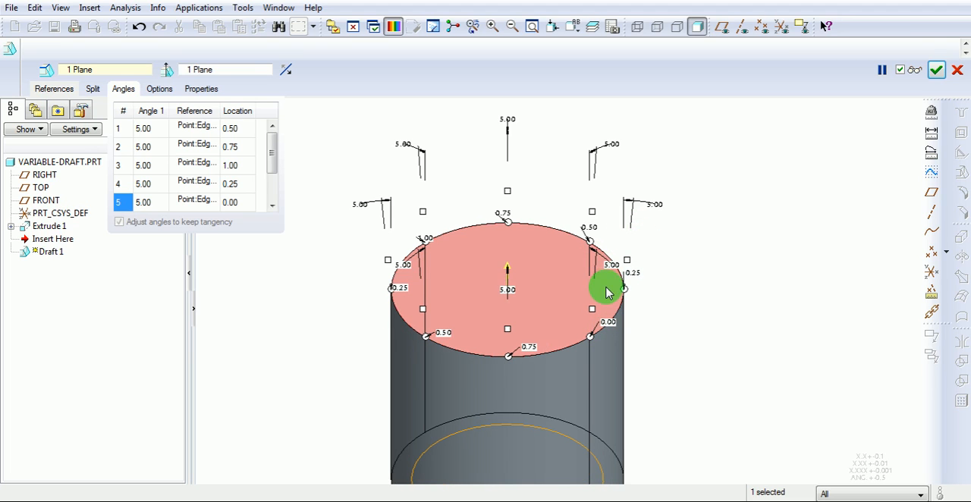
pyautogui.moveTo(607, 294); pyautogui.dragTo(452, 294)
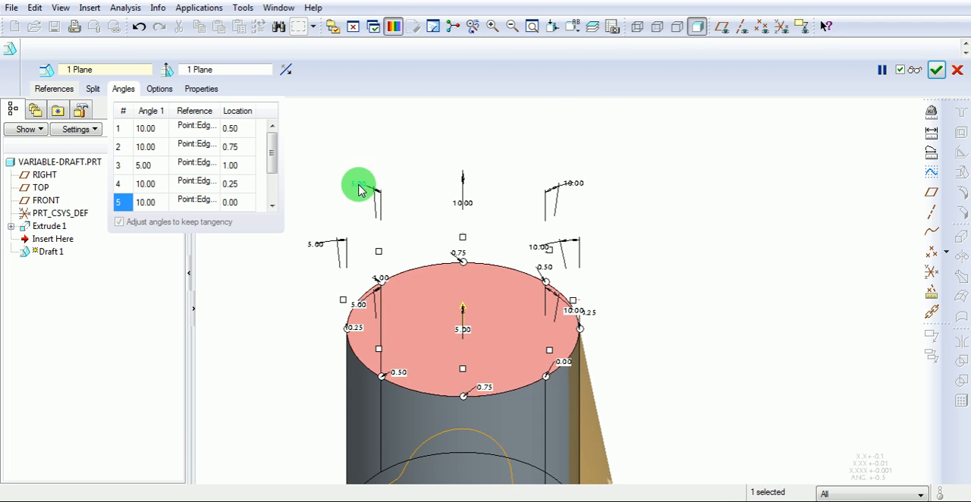
pyautogui.click(361, 188)
pyautogui.write('10')
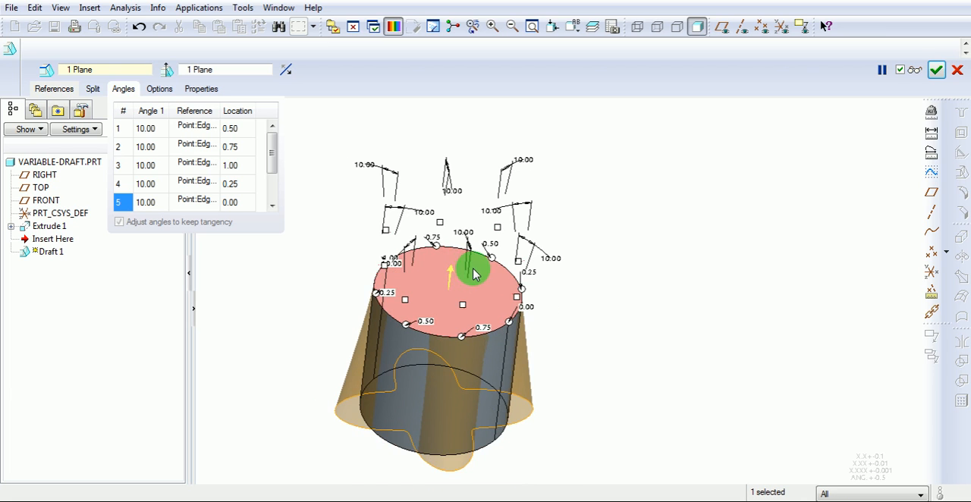
# Inspect the flared preview and complete Draft 1, giving the cylinder its wavy skirt
pyautogui.moveTo(473, 273); pyautogui.dragTo(482, 316)
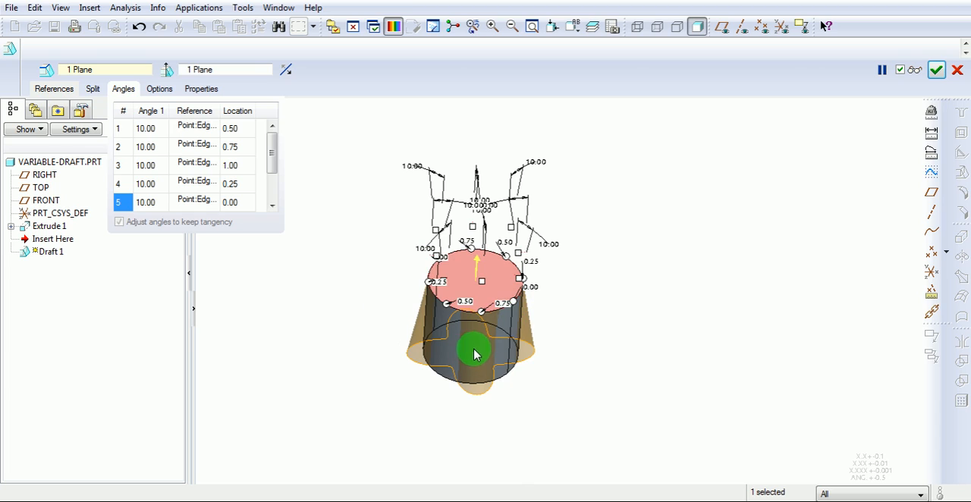
pyautogui.moveTo(474, 355); pyautogui.dragTo(628, 312)
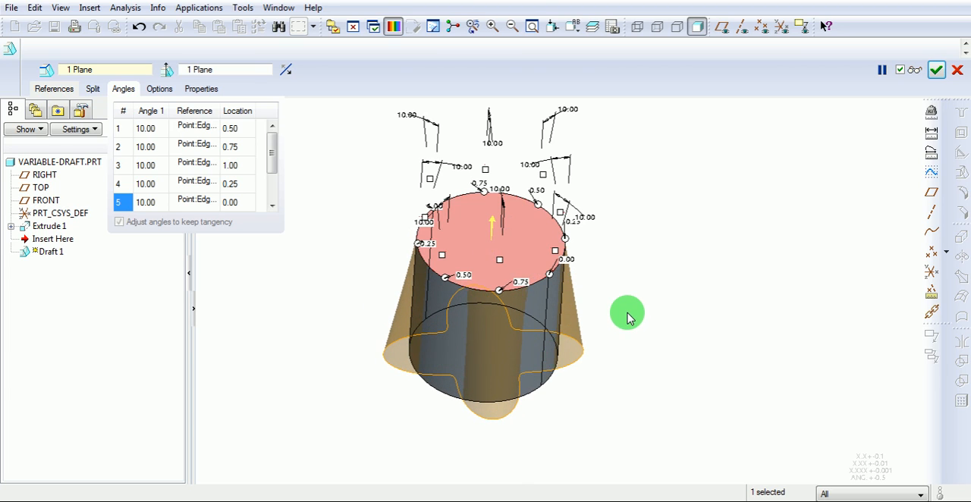
pyautogui.moveTo(624, 309)
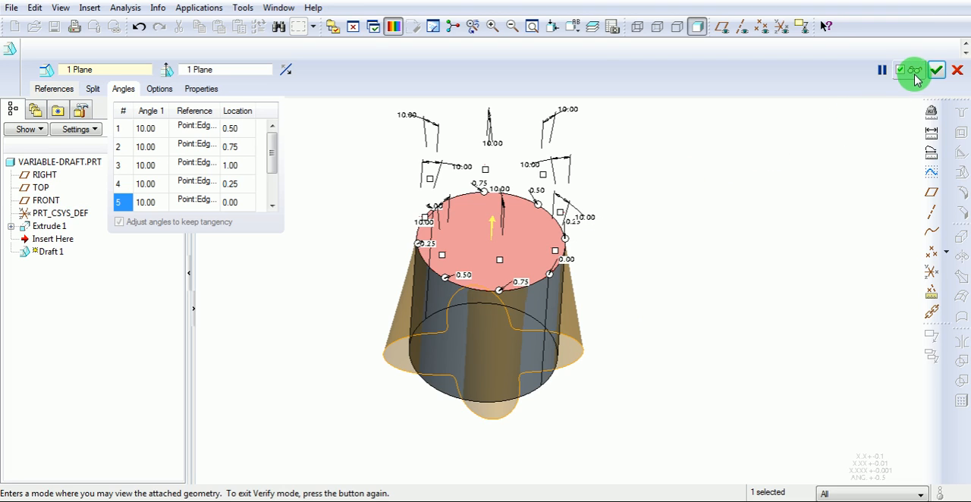
pyautogui.click(913, 70)
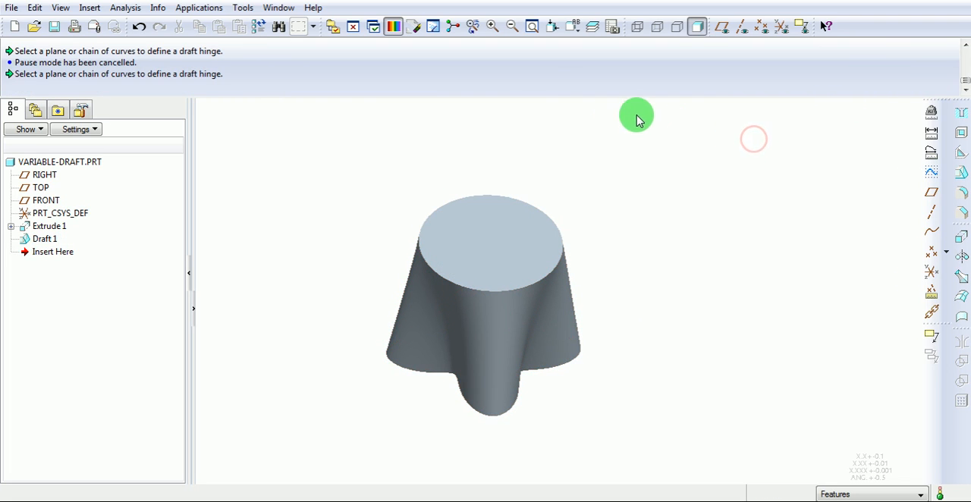
# Return the finished skirt part to Standard Orientation from the Saved View List
pyautogui.click(572, 27)
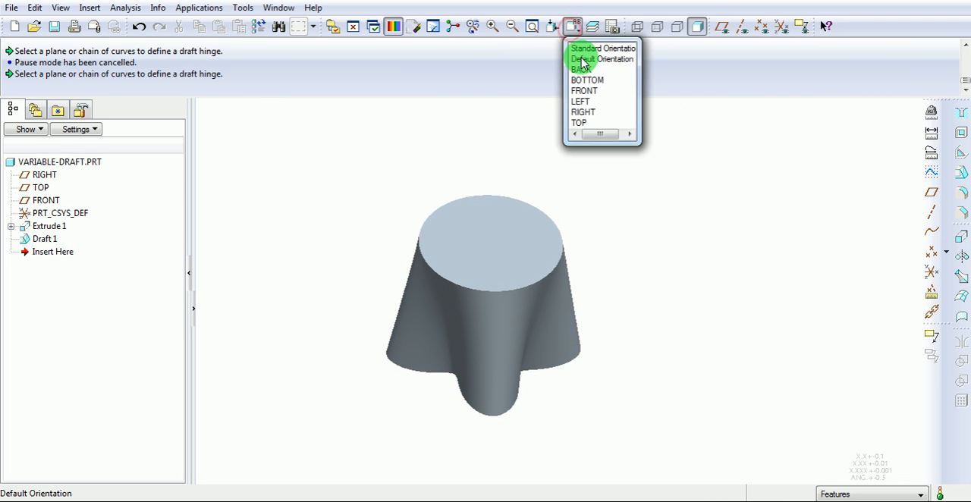
pyautogui.click(601, 59)
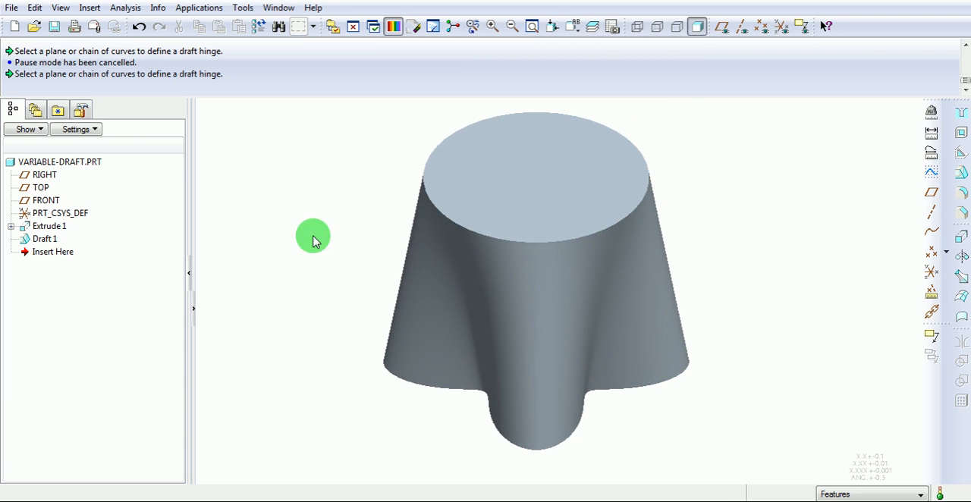
pyautogui.click(61, 6)
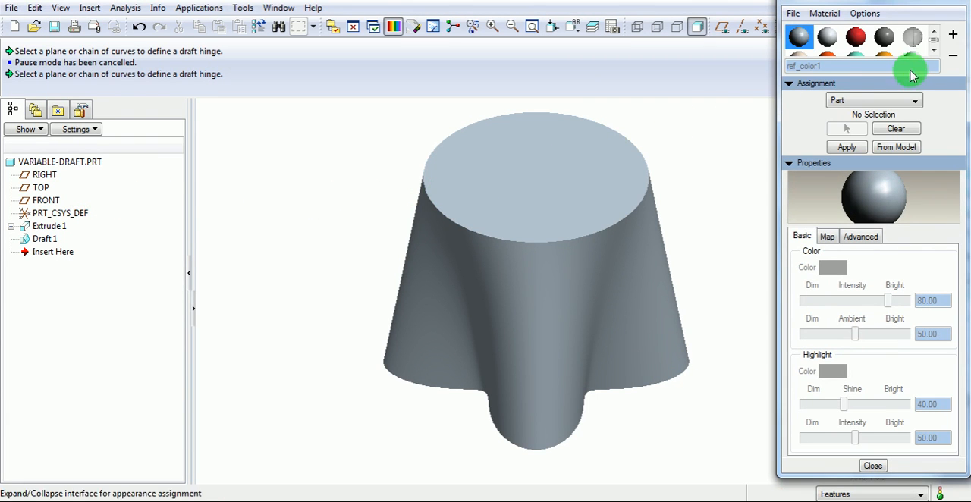
# Apply the red appearance to the whole part and close the appearance editor
pyautogui.click(856, 37)
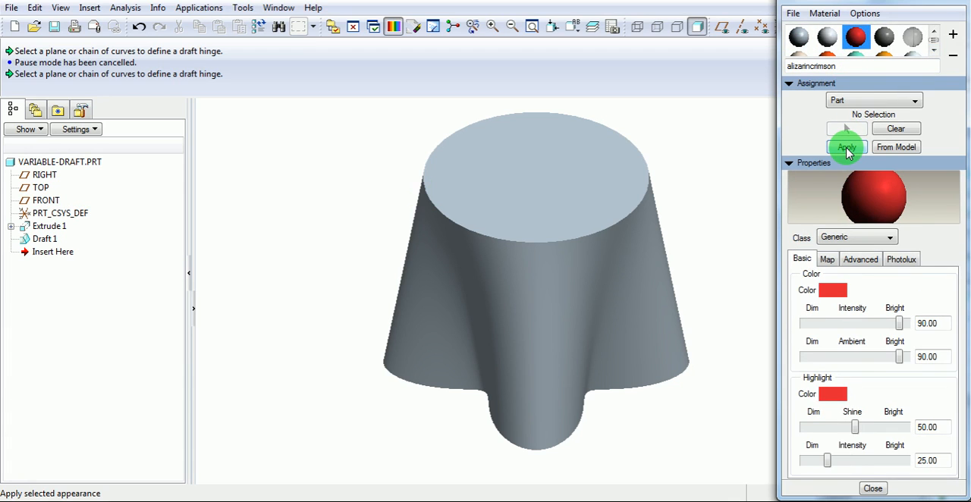
pyautogui.click(846, 145)
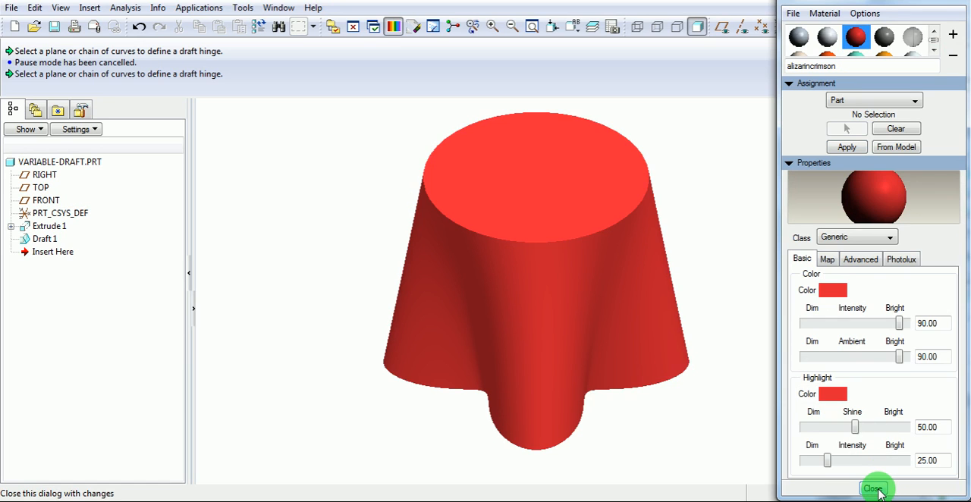
pyautogui.click(874, 488)
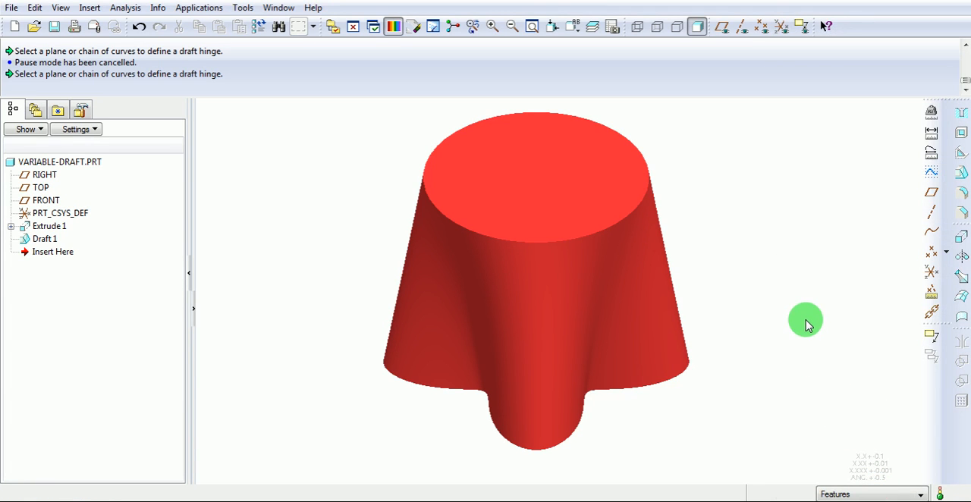
pyautogui.moveTo(795, 303)
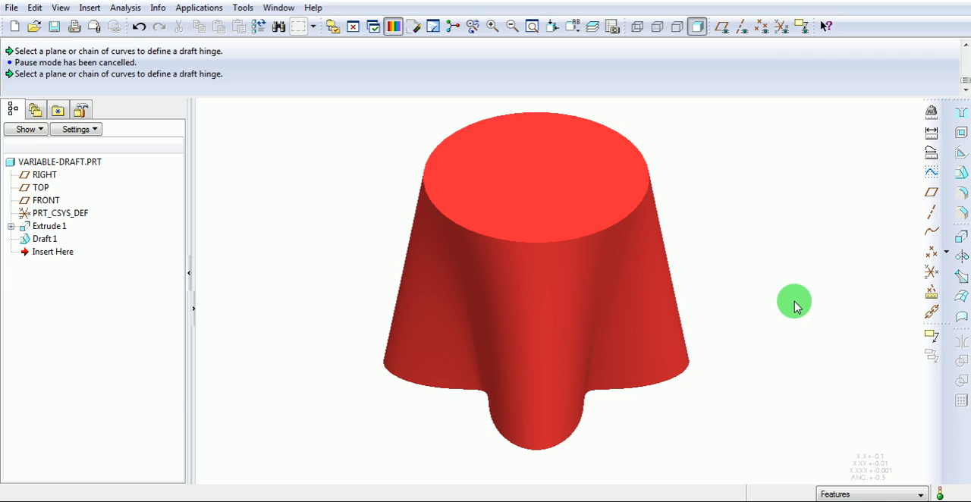
pyautogui.moveTo(785, 296)
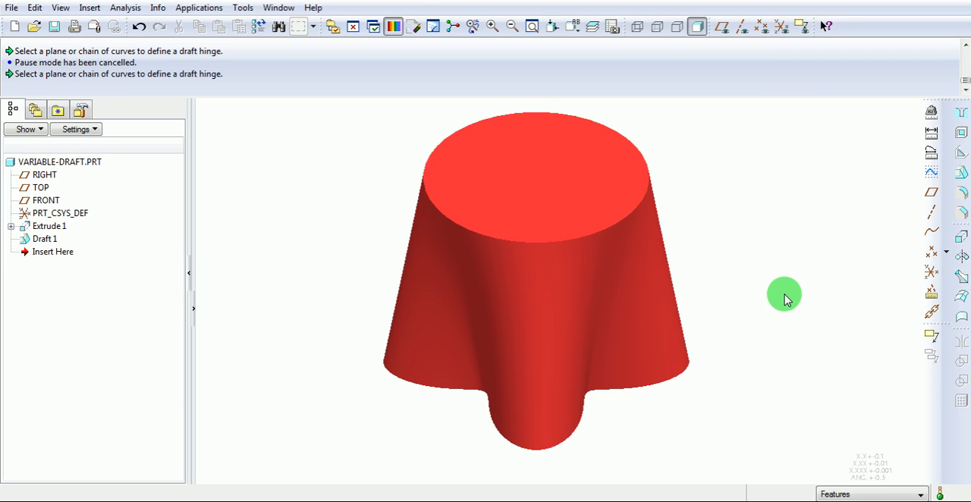